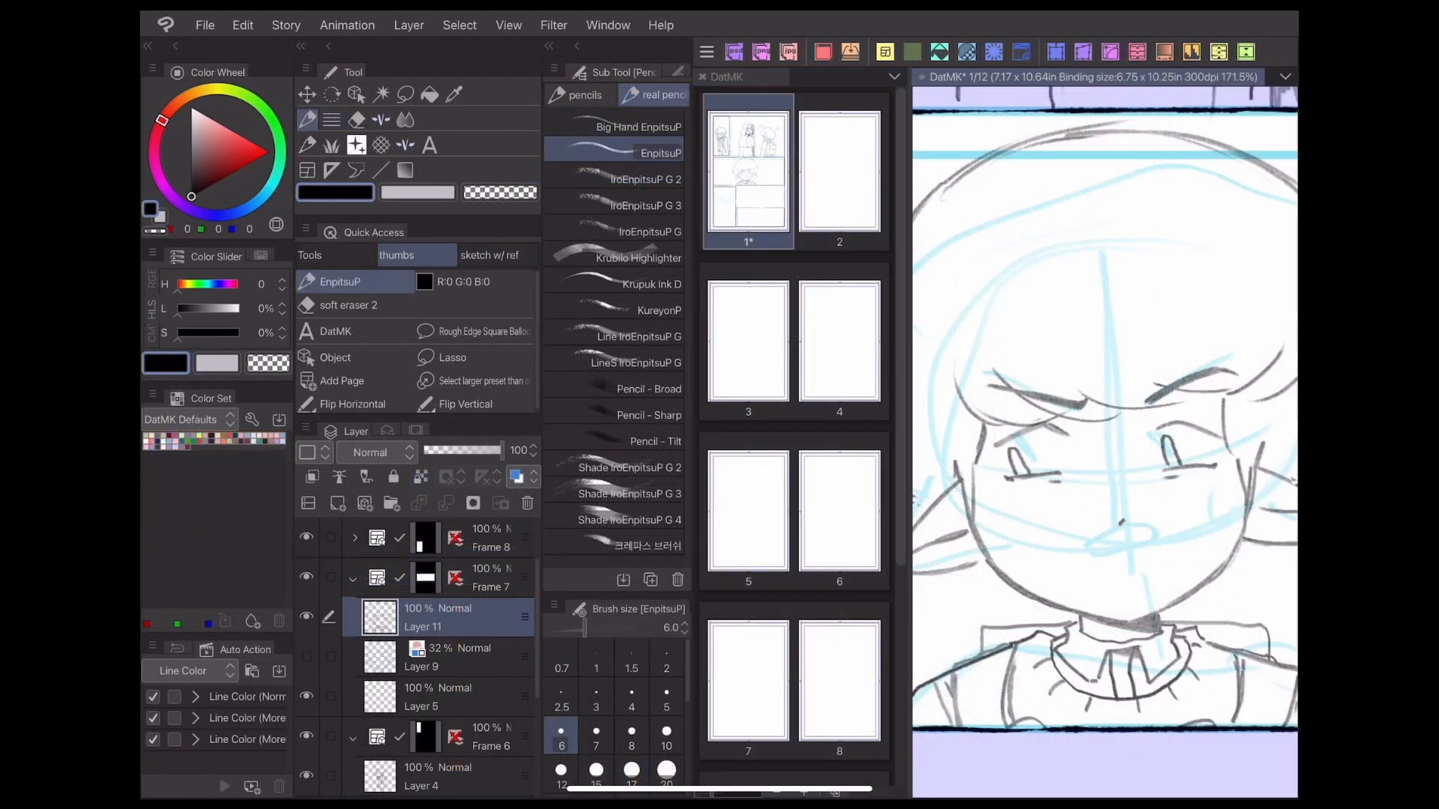
# Step: Switch from the DatMK thumbnail file to the CH5B2 Inks page document
pyautogui.click(1124, 562)
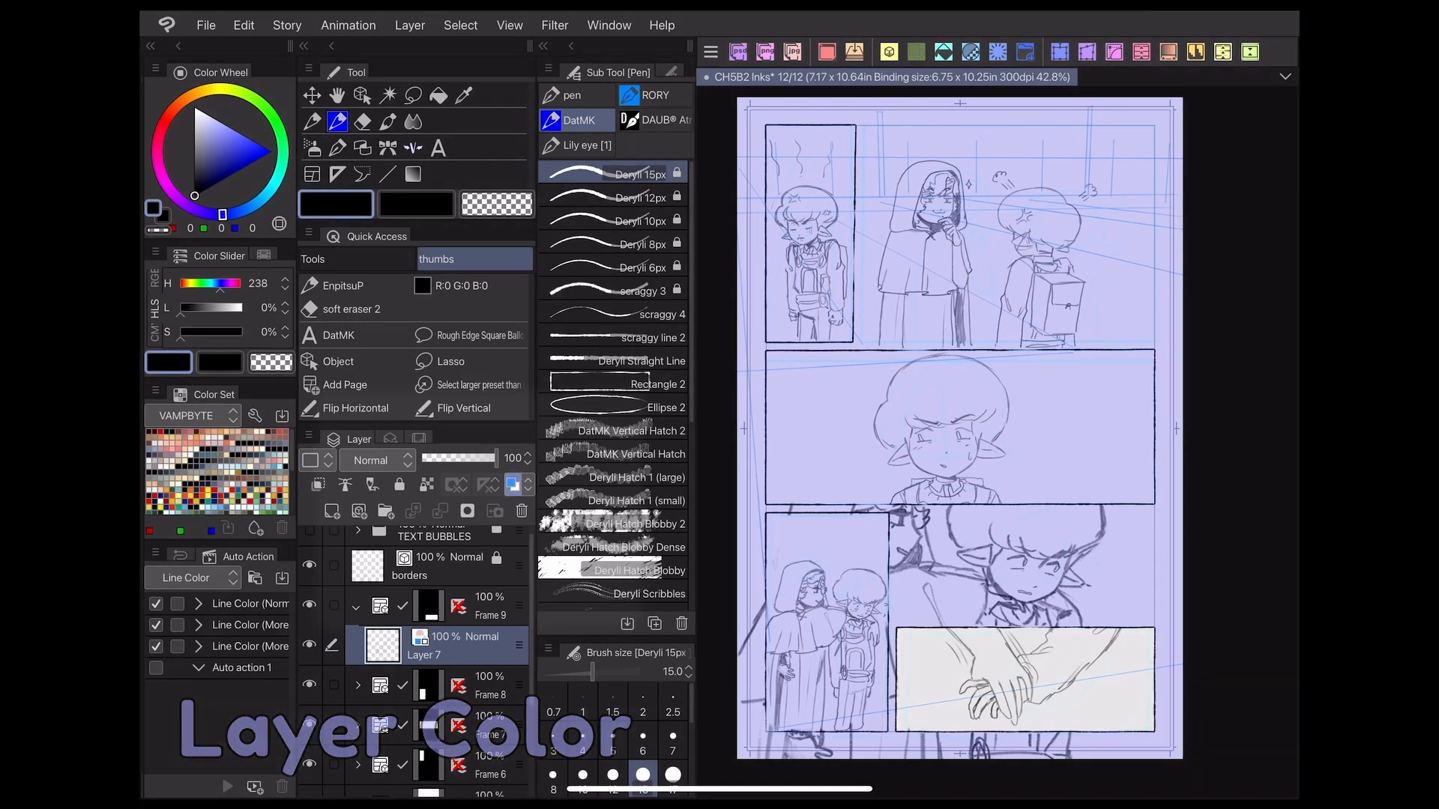
# Step: Enable Layer Color on the sketch layers so the pencils display light blue
pyautogui.click(515, 485)
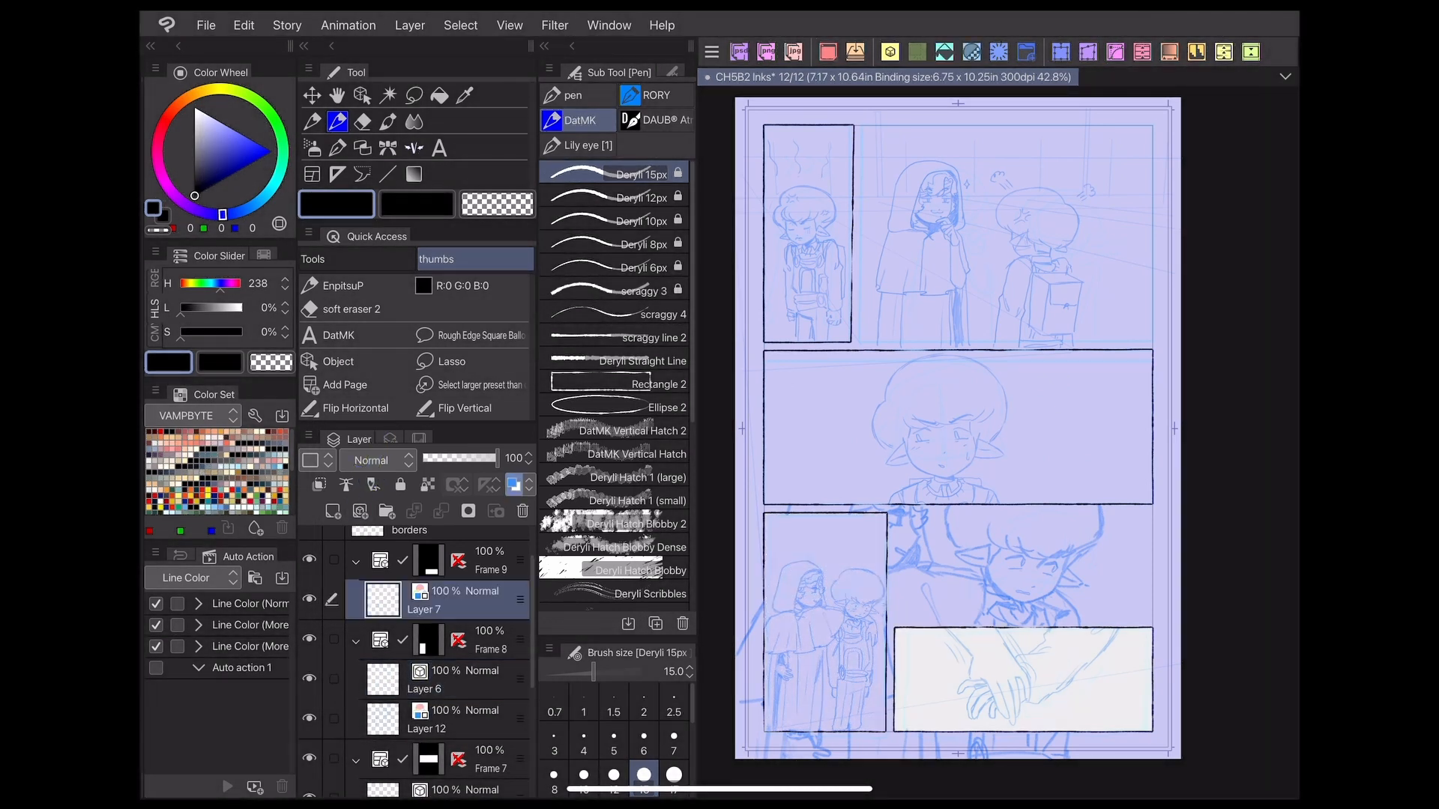
# Step: Switch to freehand Lasso selection and start selecting the boy's face lineart
pyautogui.scroll(-3)
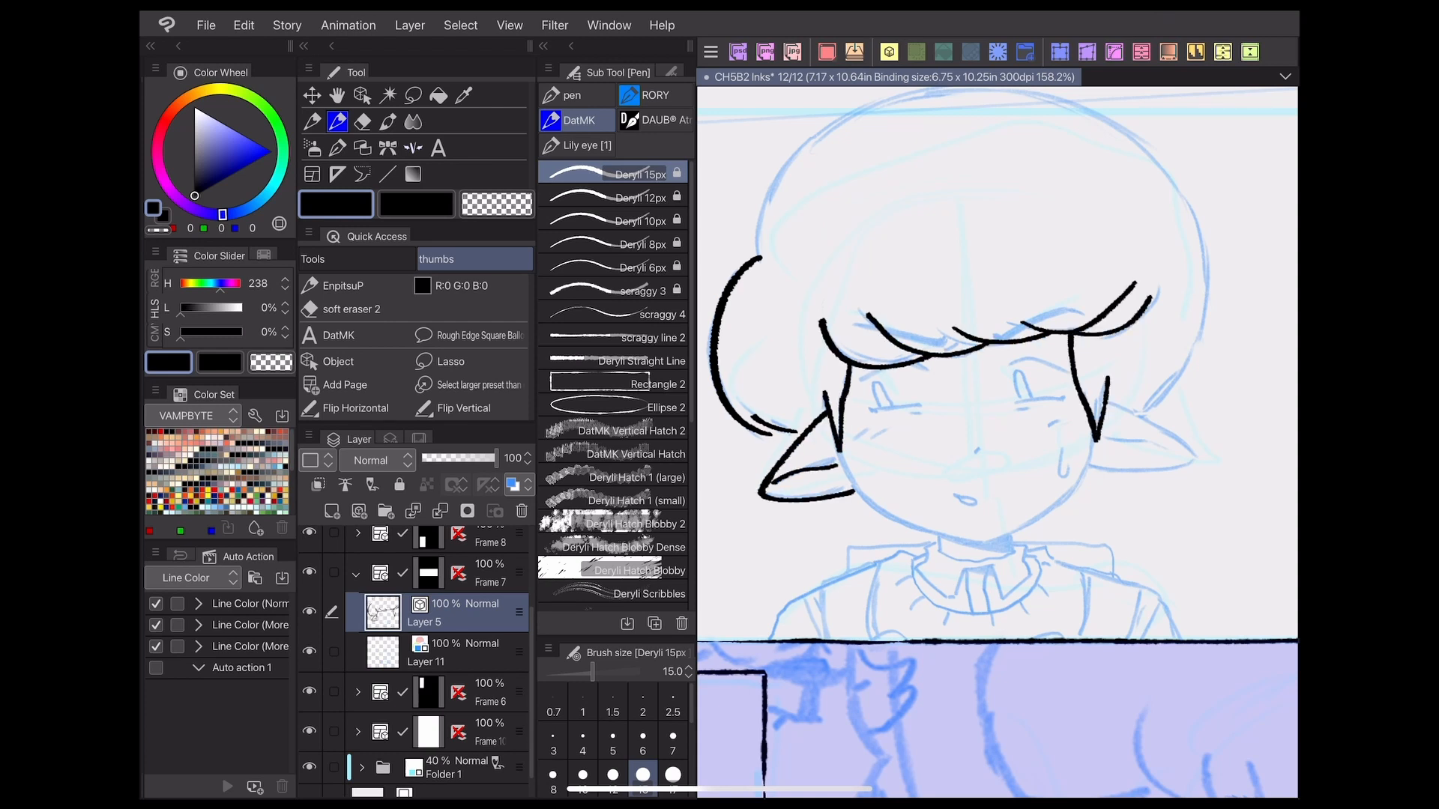
pyautogui.click(413, 95)
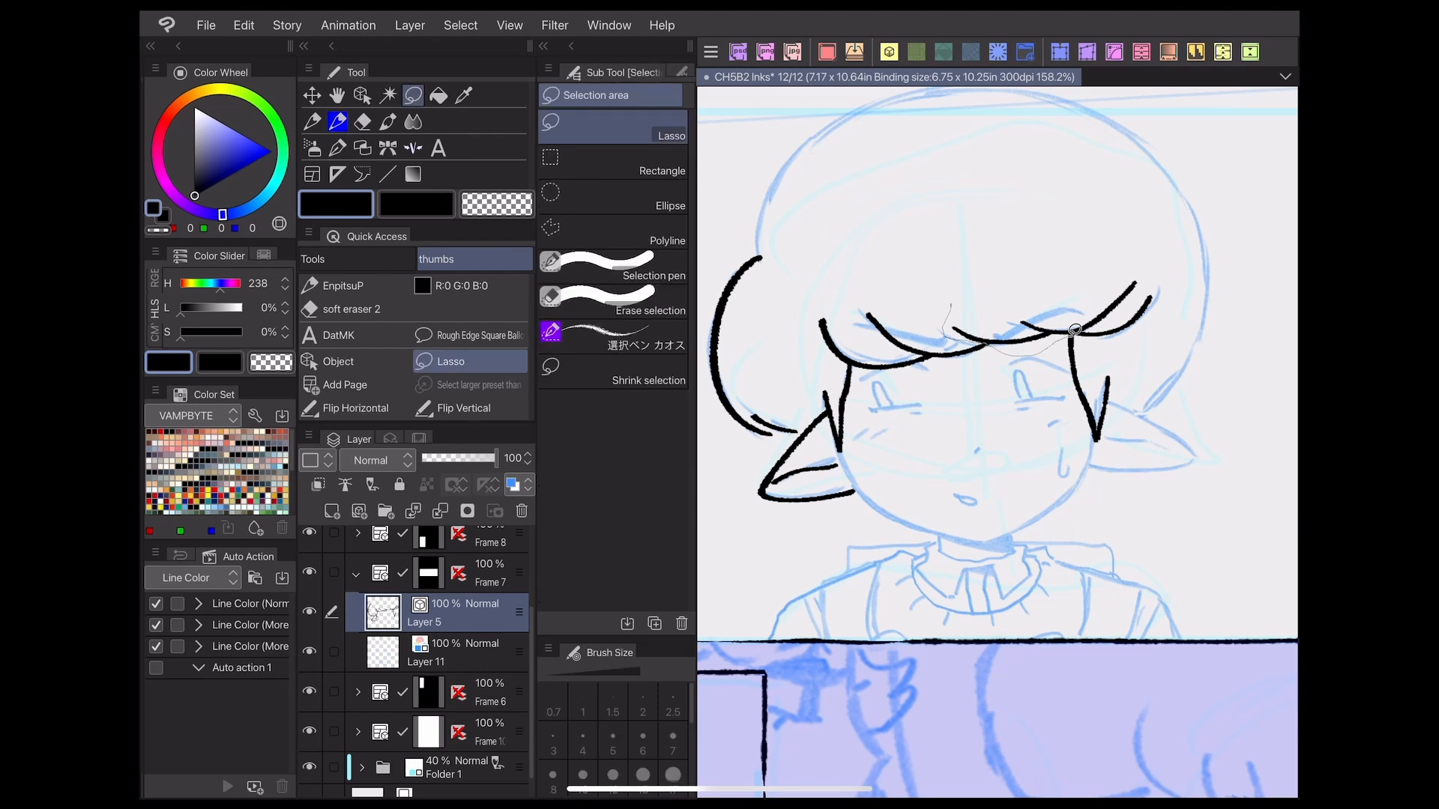
pyautogui.click(362, 122)
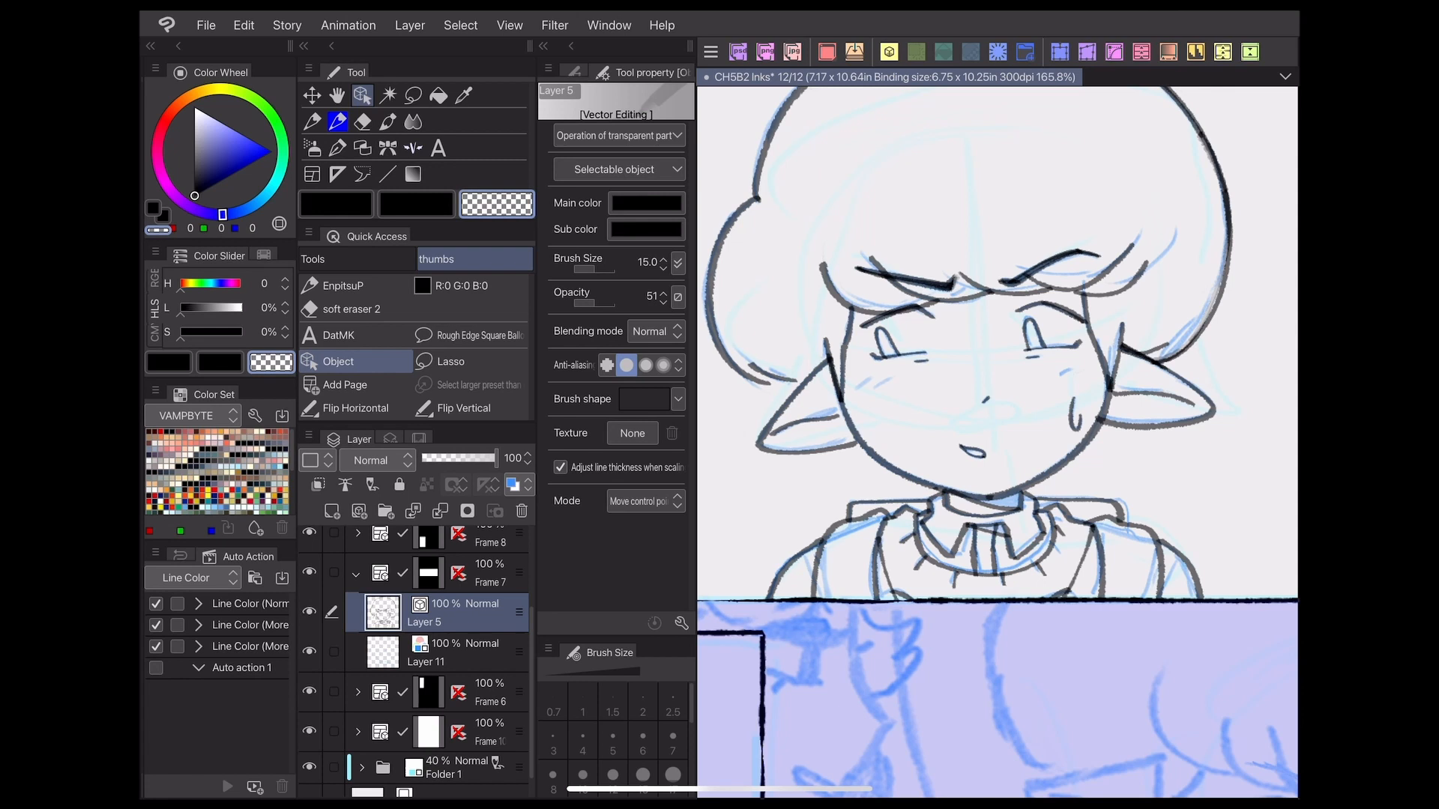
# Step: Review the Object tool's Sub Tool Detail Stroke and Ink opacity settings
pyautogui.click(690, 628)
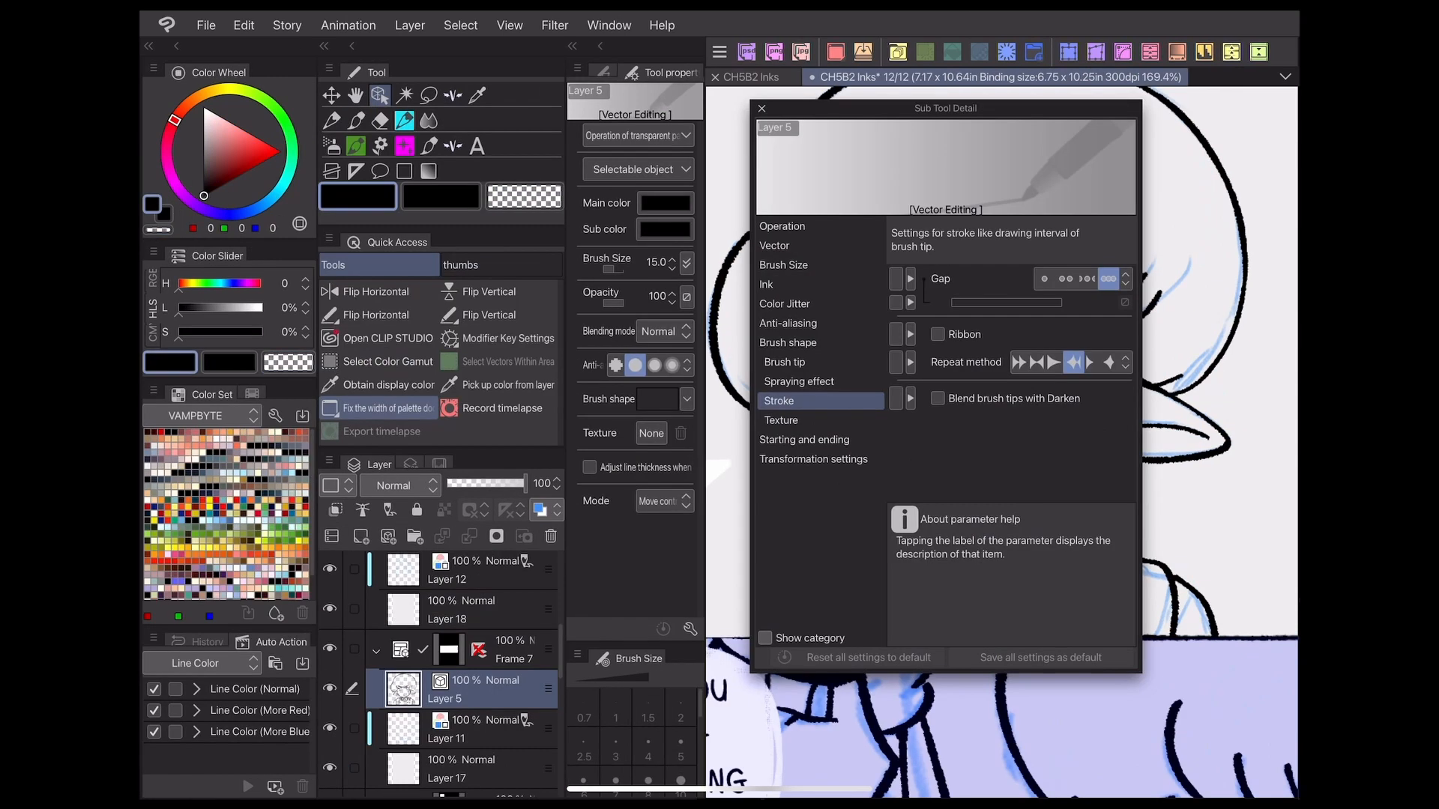
pyautogui.click(782, 420)
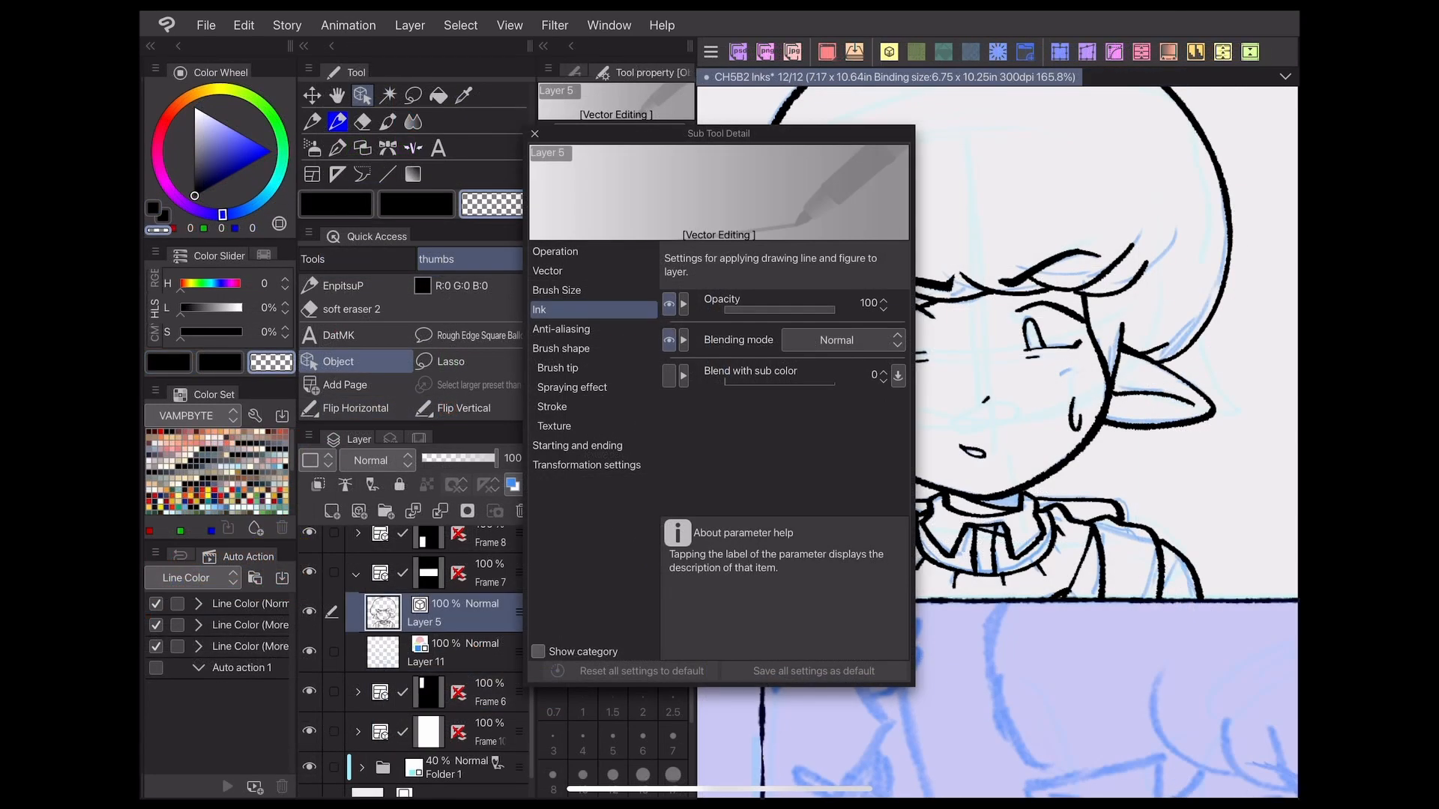
pyautogui.click(534, 133)
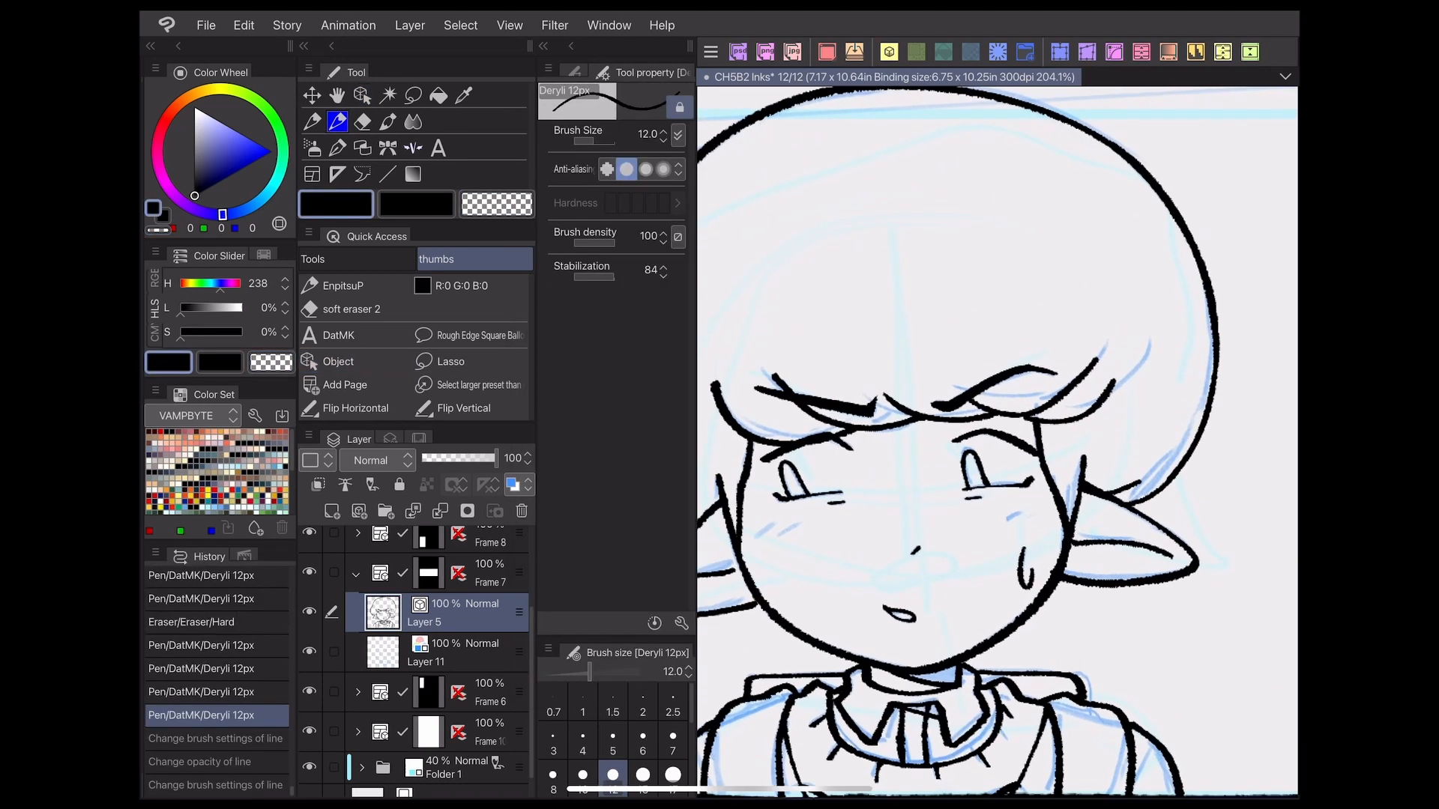
# Step: Draw Deryli 12px hatch marks beside the boy's ear, then outline another character
pyautogui.click(362, 121)
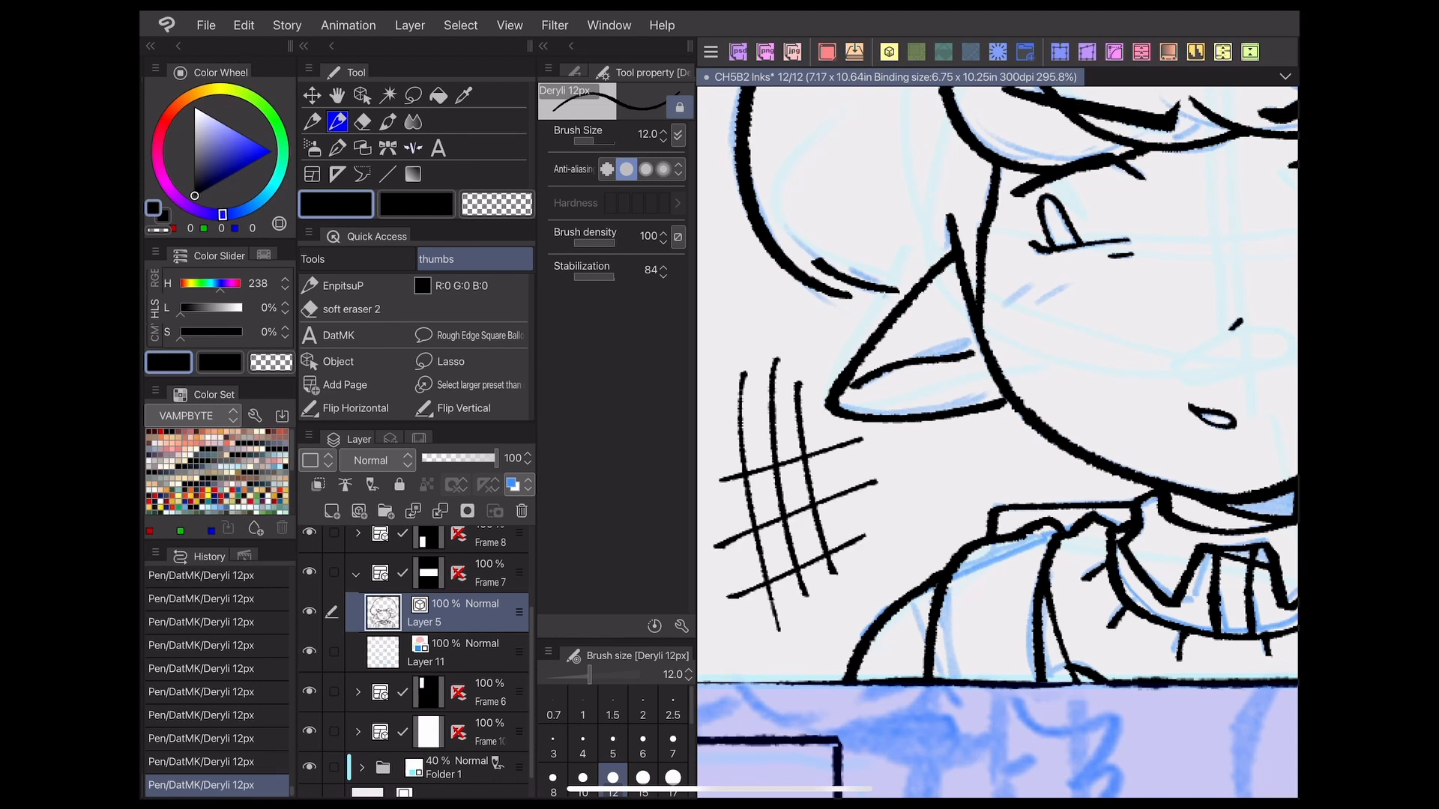
pyautogui.click(361, 121)
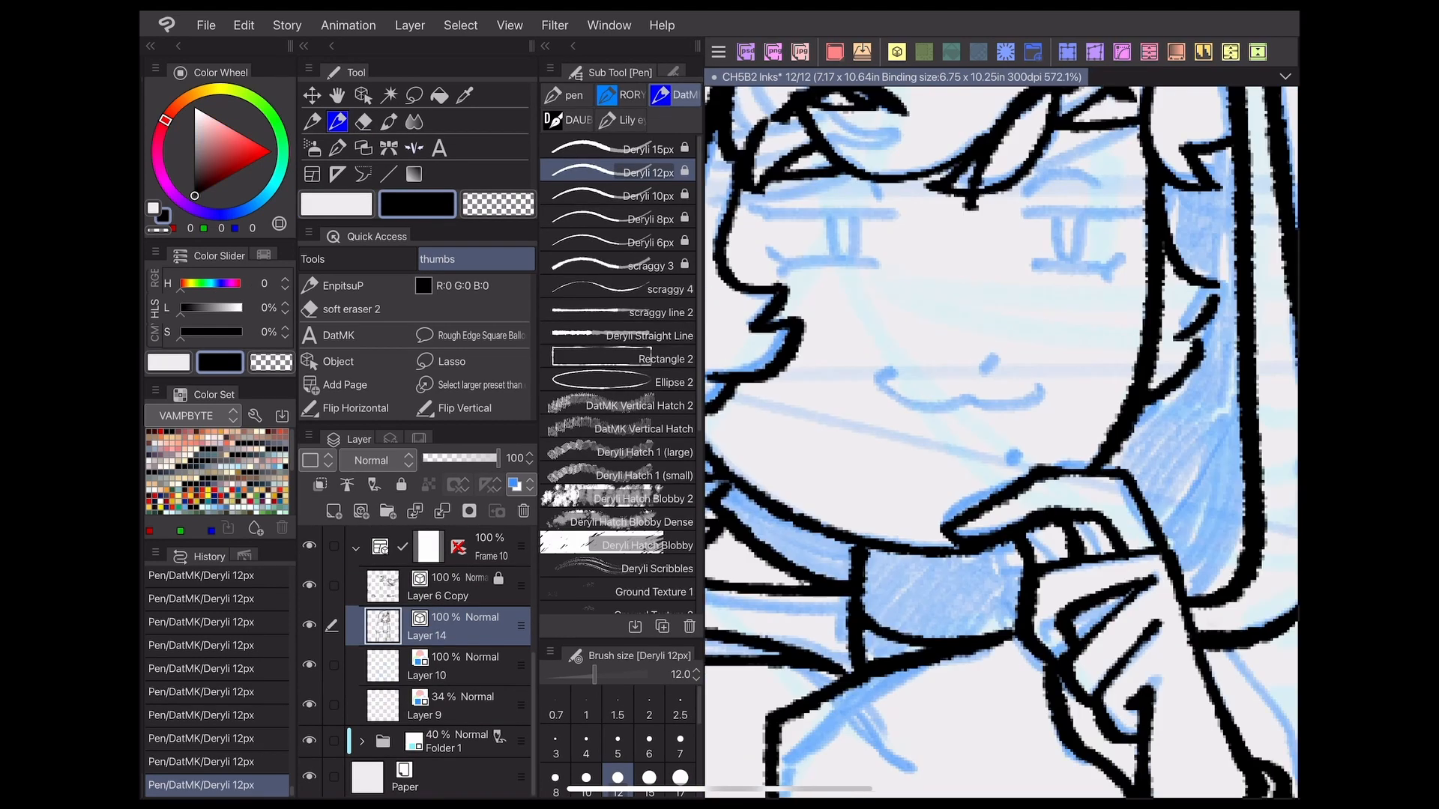
# Step: Show the CH5B3PENCIL page and bring up Deryli 15px's Sub Tool Detail
pyautogui.click(628, 194)
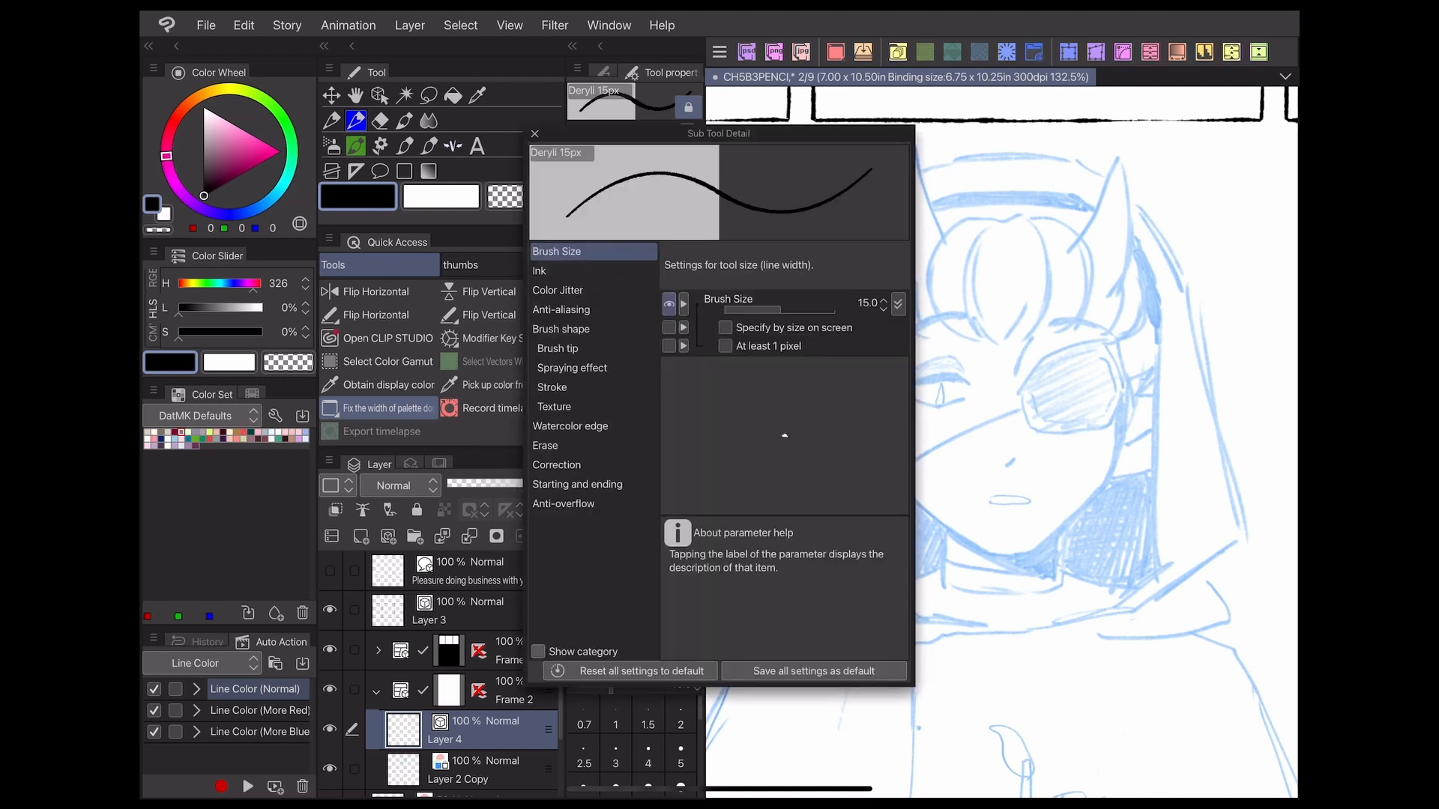
# Step: Return to the CH5B2 Inks page and choose light grey (219,219,219) as the drawing colour
pyautogui.click(535, 134)
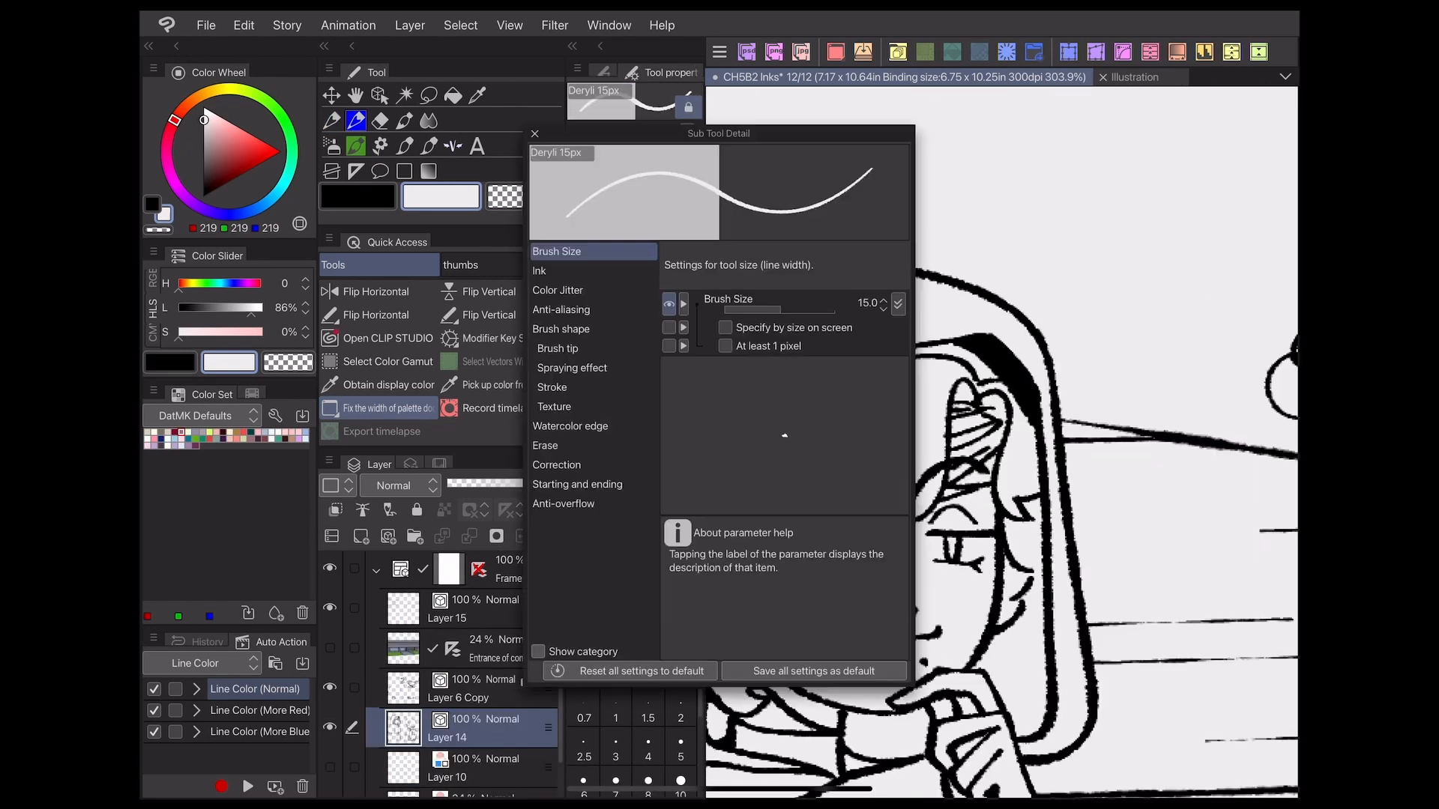
# Step: Set the 15px pen's anti-aliasing to weak, then show the Illustration test canvas
pyautogui.click(560, 309)
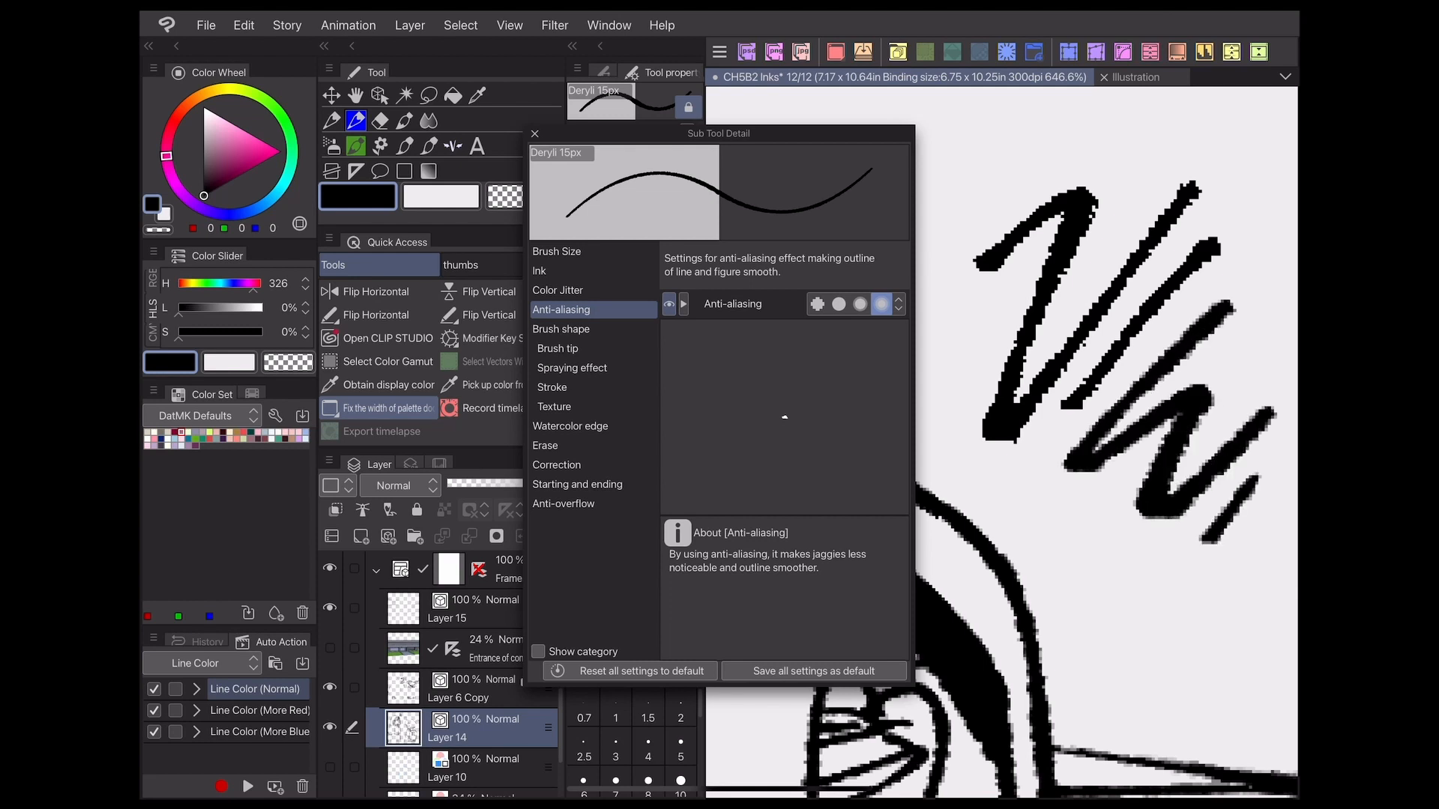
pyautogui.click(839, 303)
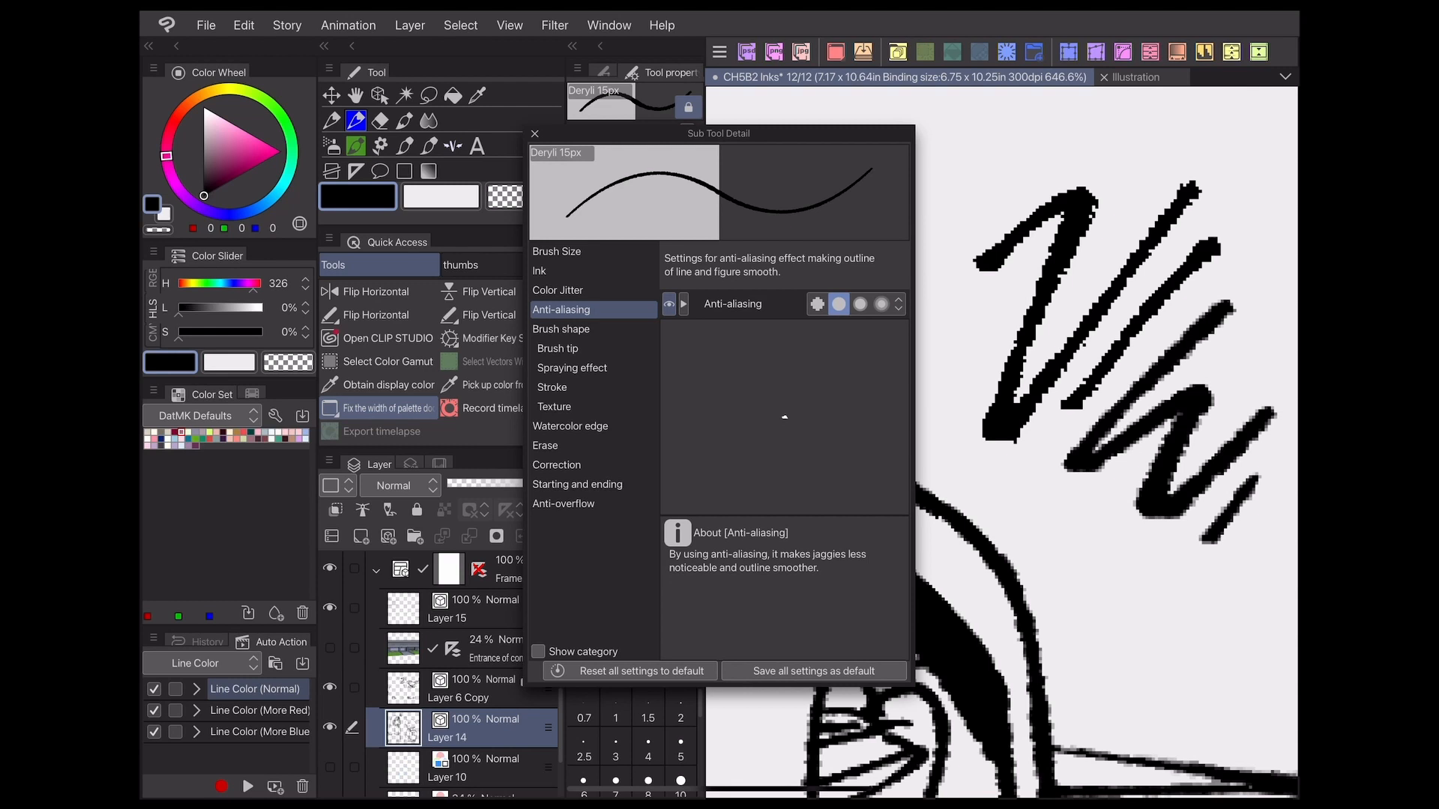
pyautogui.click(535, 134)
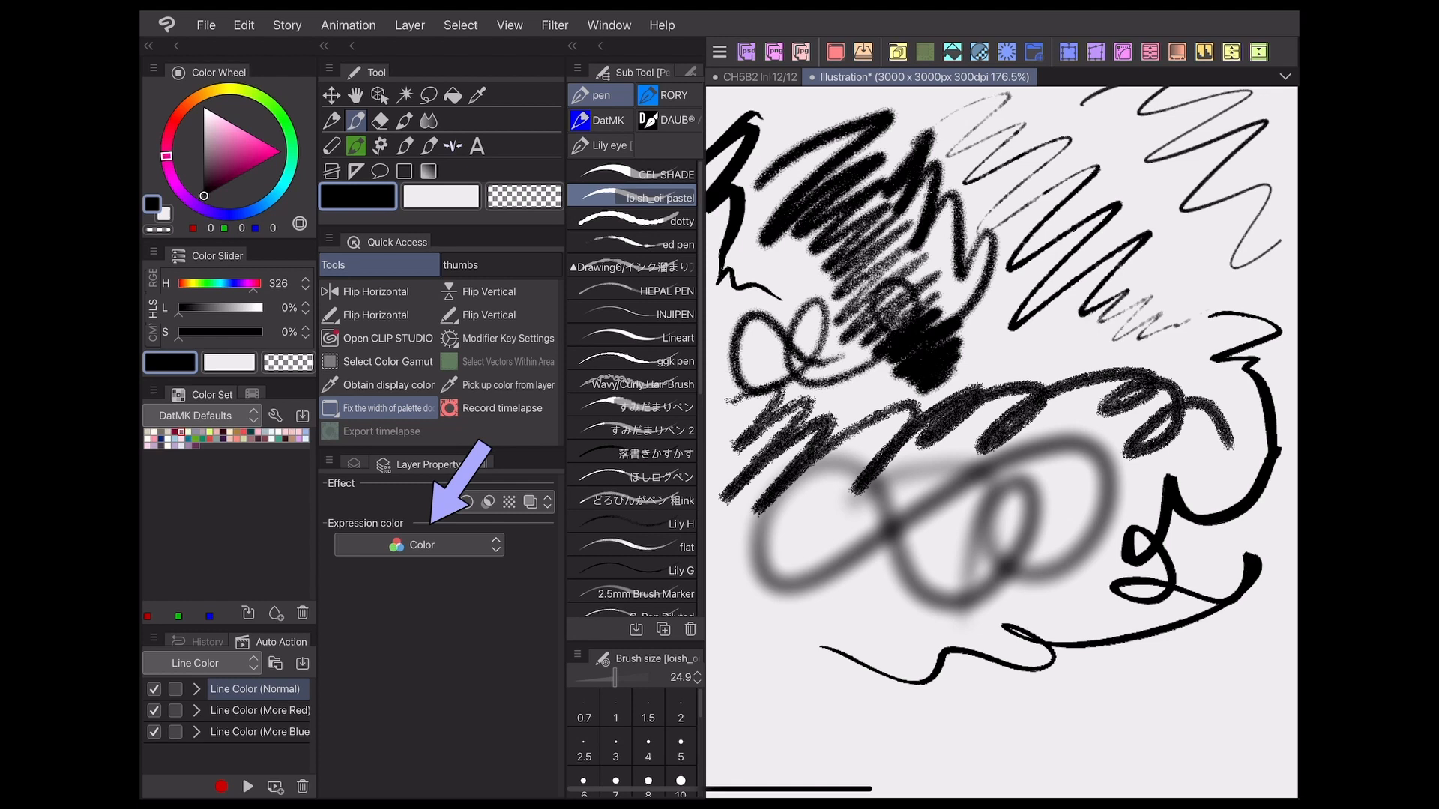
# Step: Set the stroke layer's Expression color to Monochrome, then back to Color
pyautogui.click(418, 544)
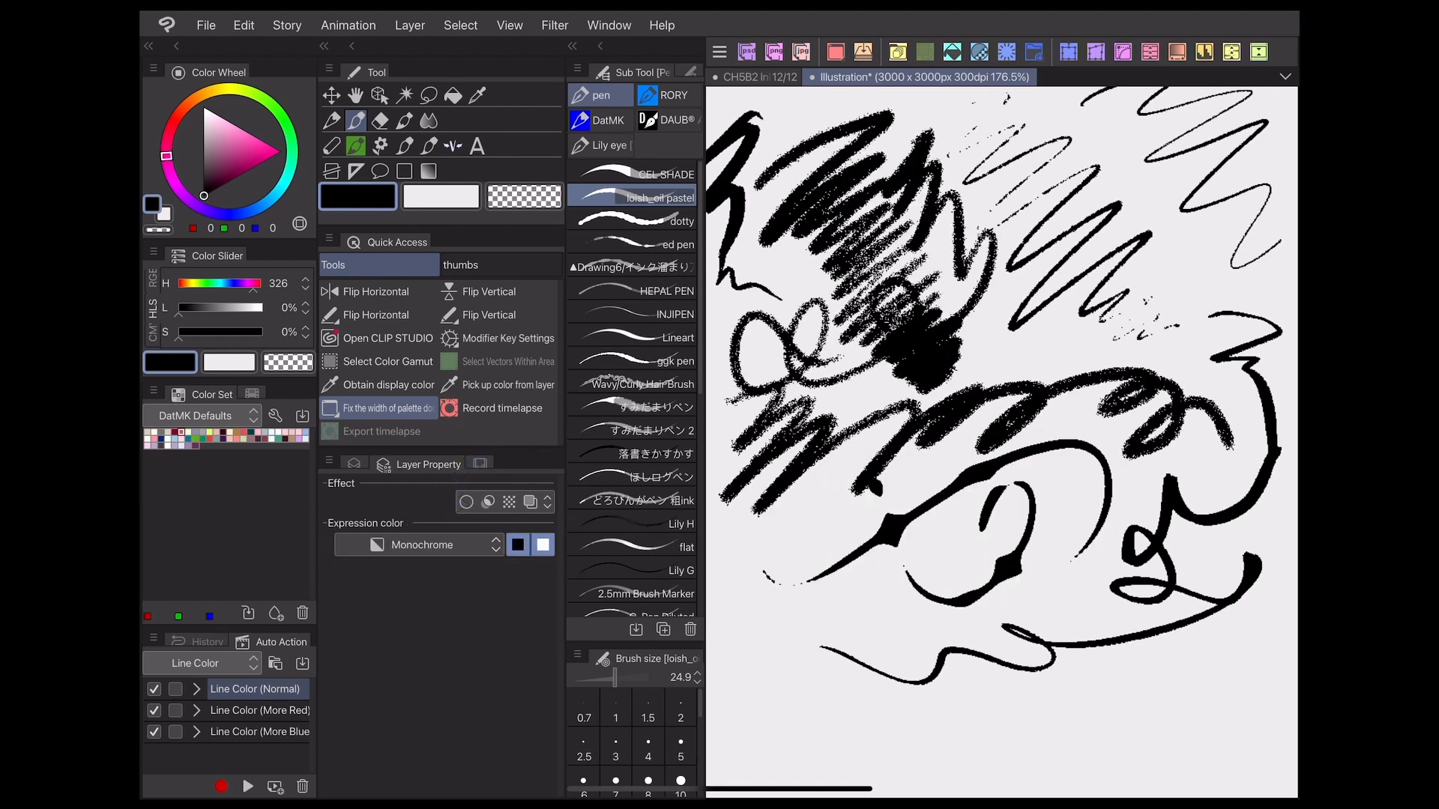
pyautogui.click(417, 544)
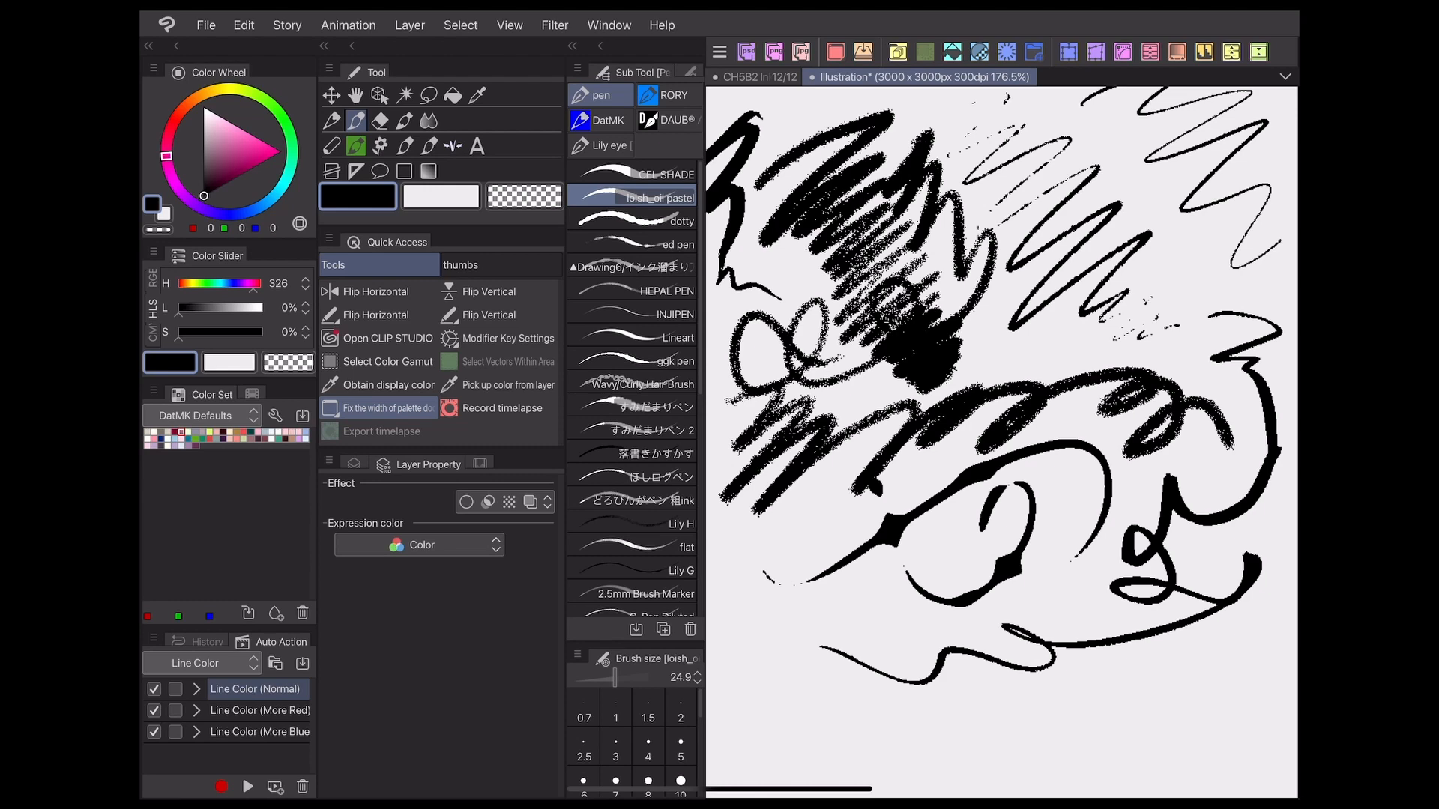